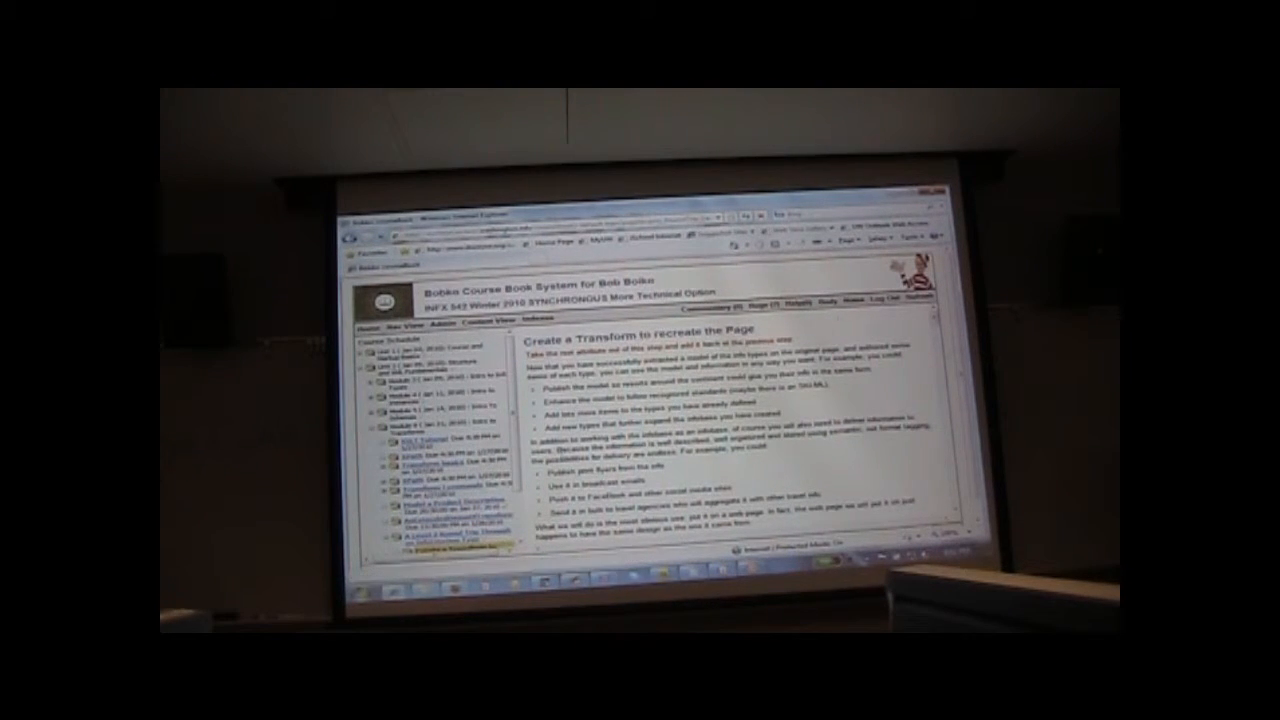
Scroll the Create a Transform instructions to find the starter page link and start its download.
scroll(down, 3)
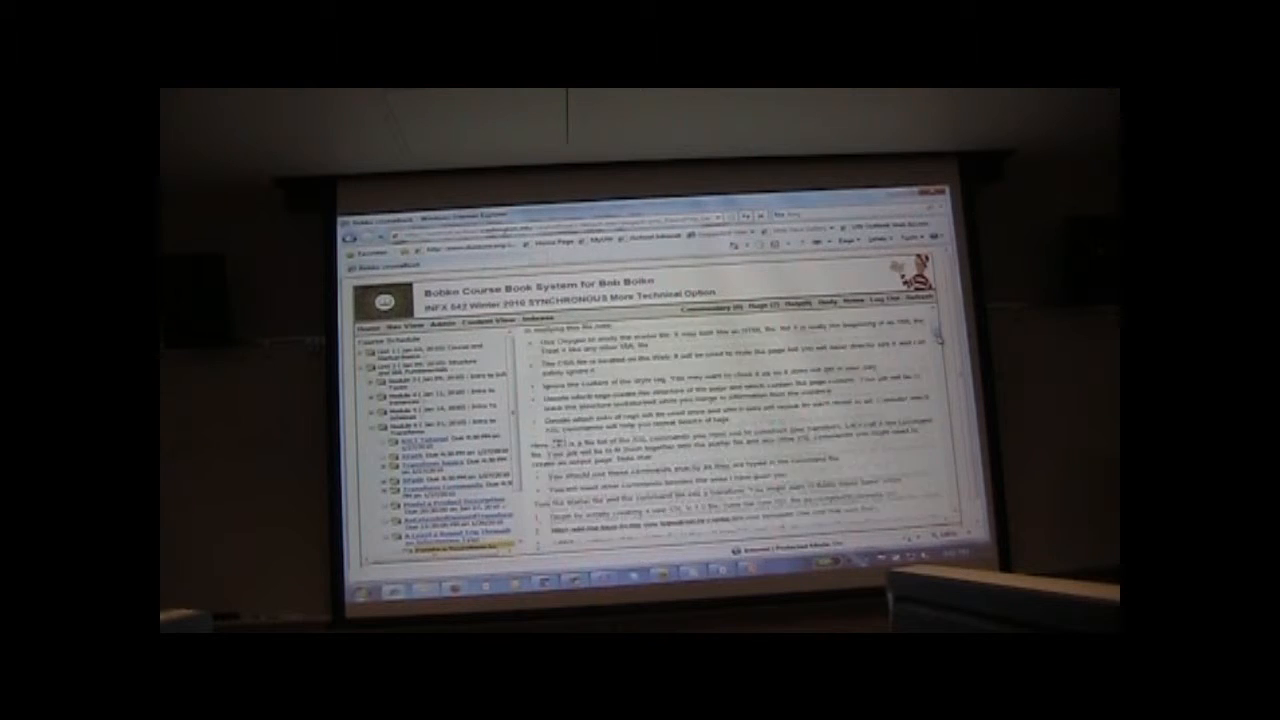
scroll(down, 3)
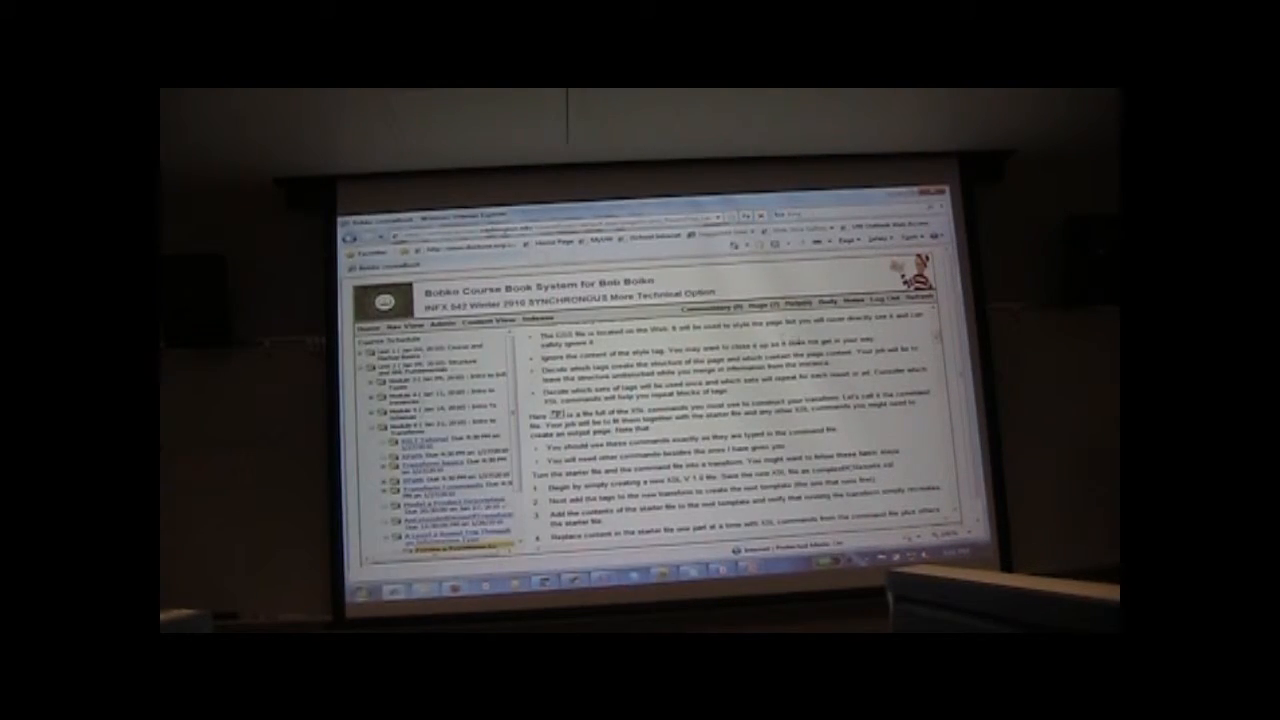
scroll(up, 3)
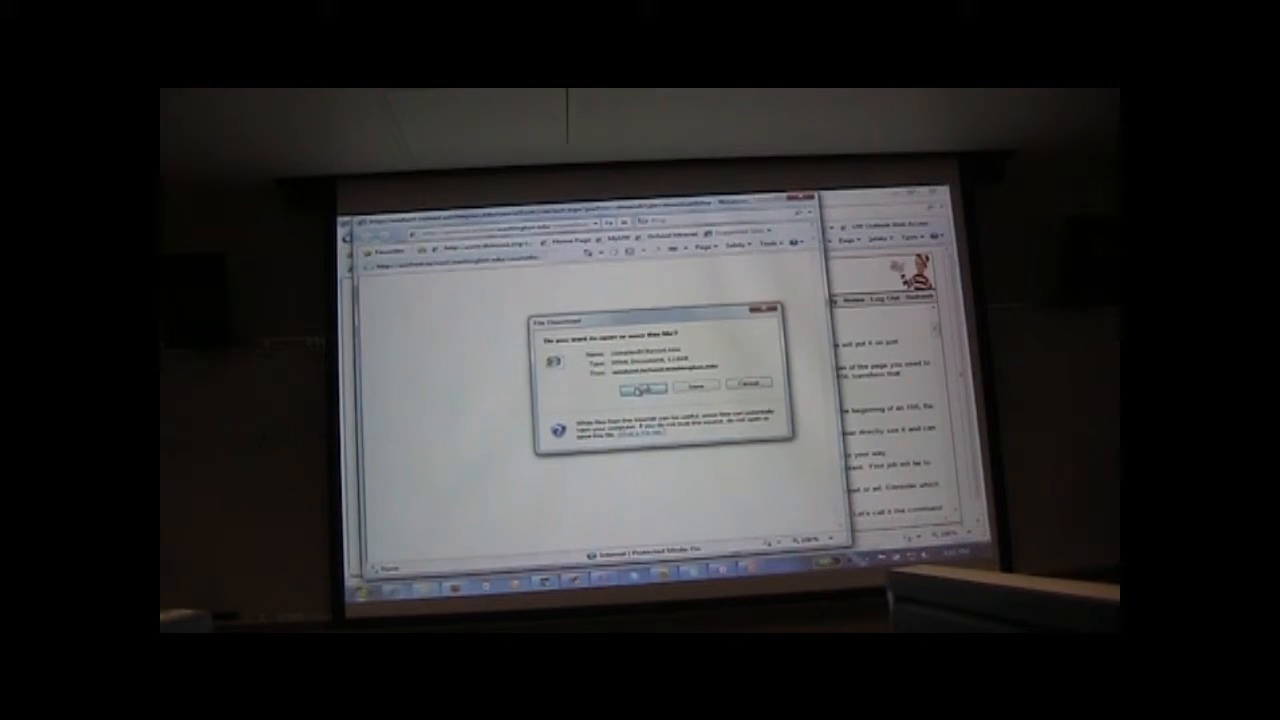
Open the downloaded Apex – British Columbia starter page in a new Internet Explorer window.
click(637, 387)
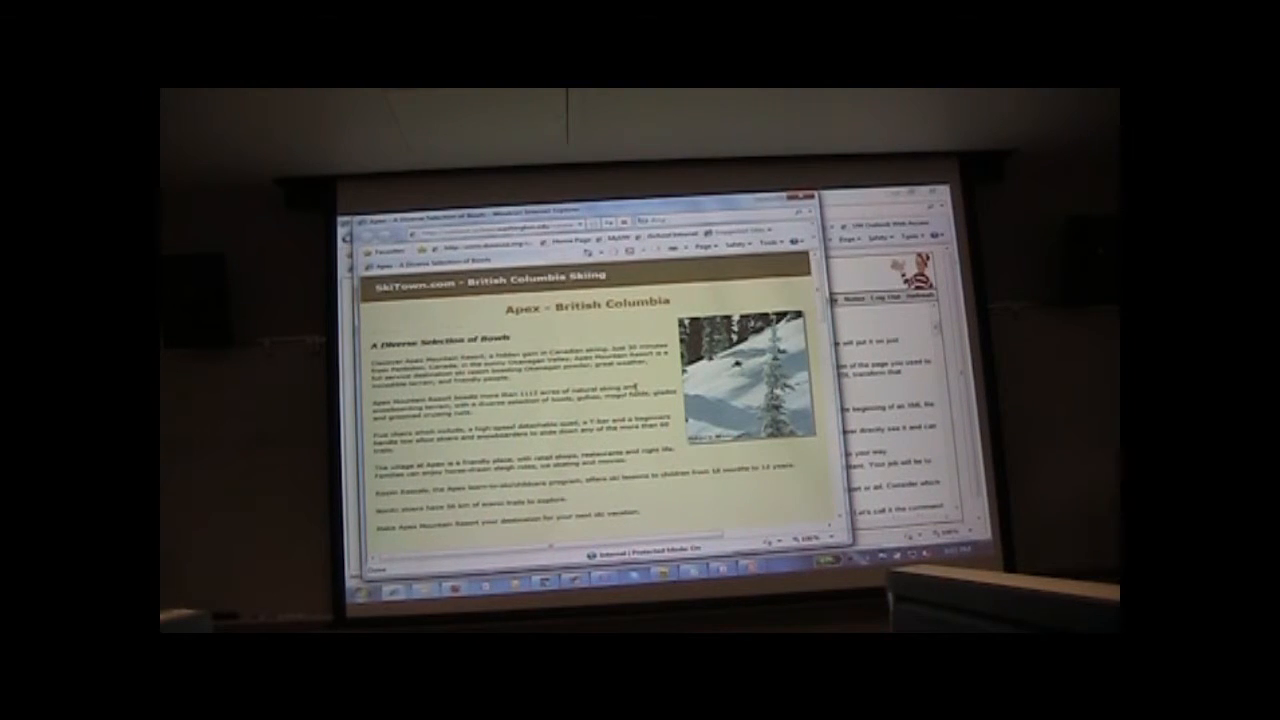
scroll(down, 3)
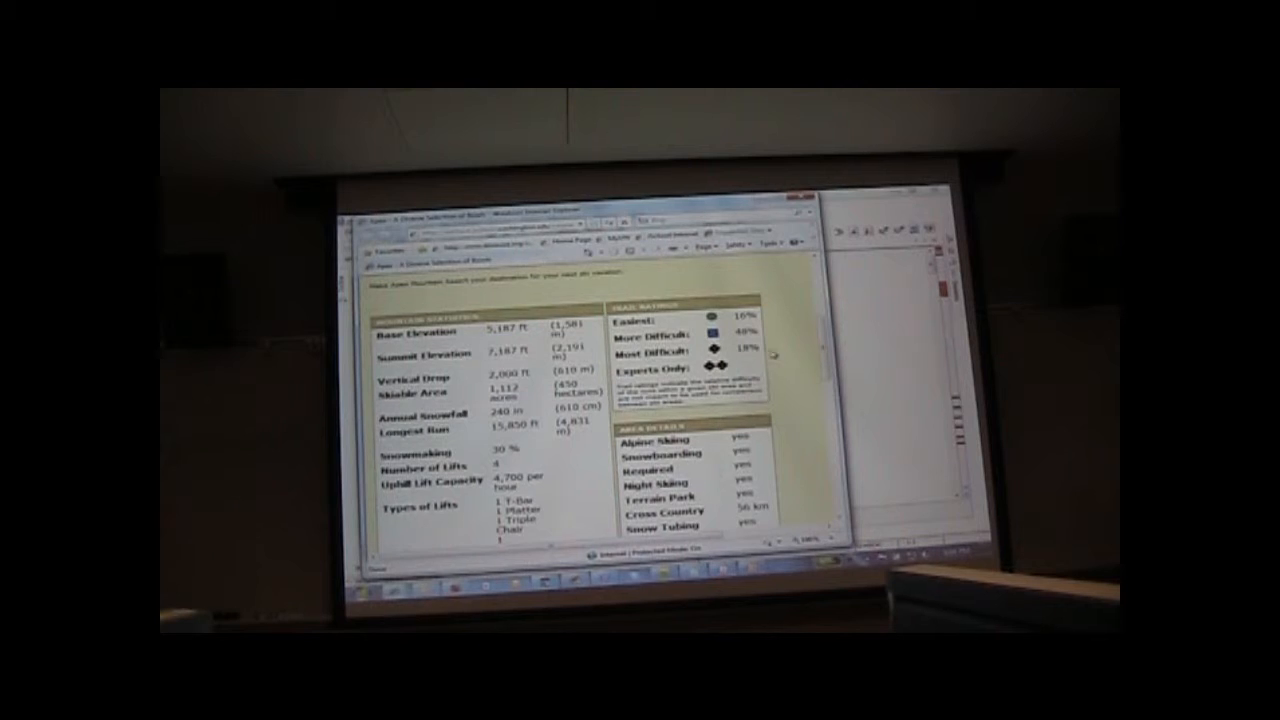
scroll(up, 3)
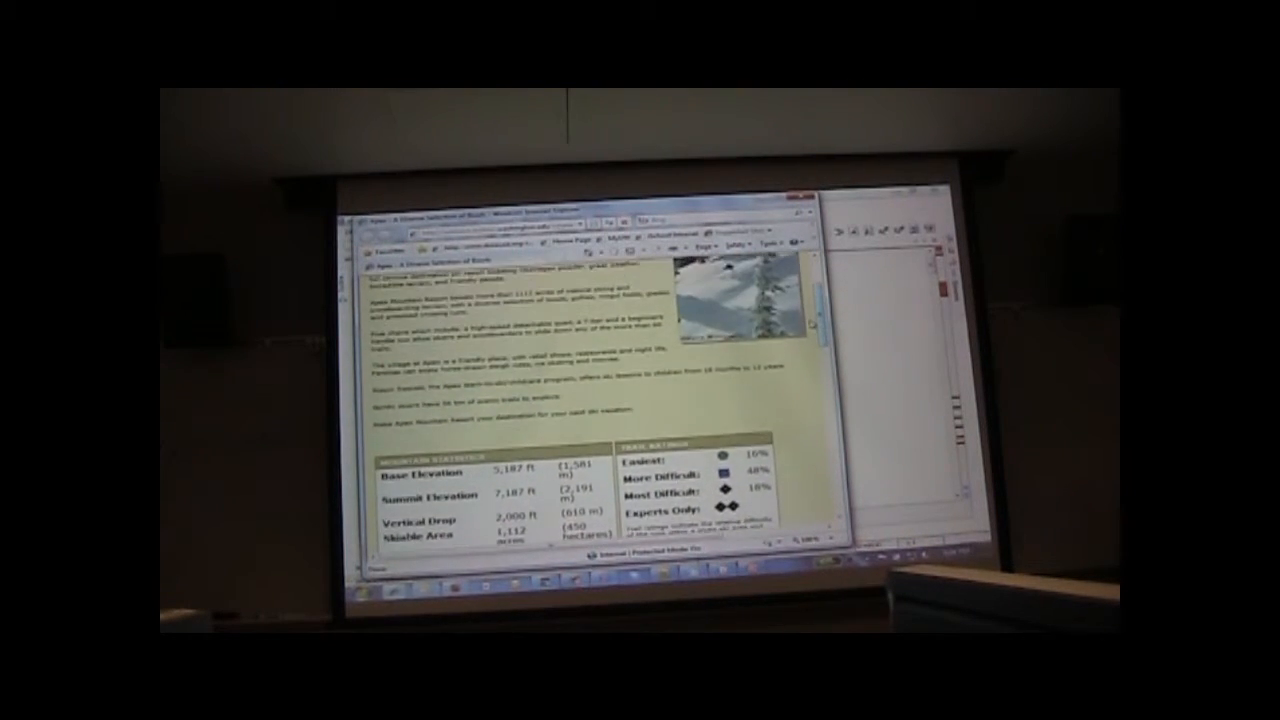
scroll(down, 3)
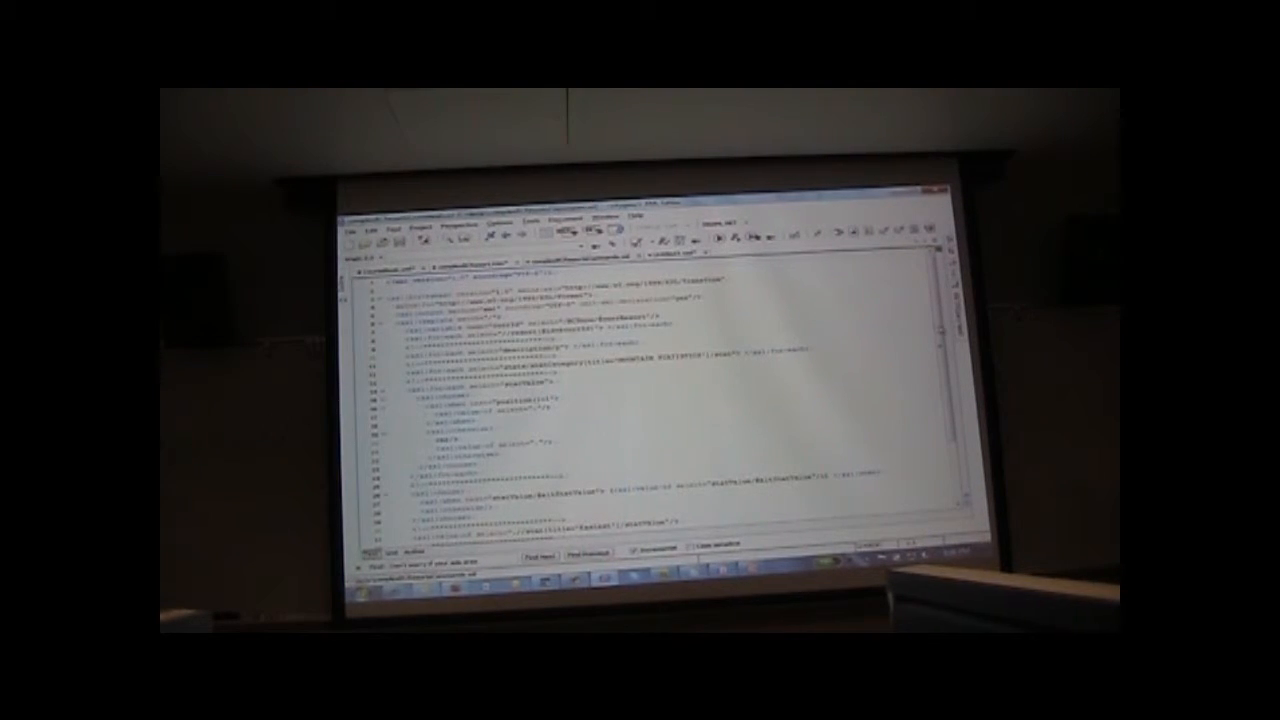
Scroll through the existing XSL stylesheet in oXygen XML Editor.
scroll(down, 3)
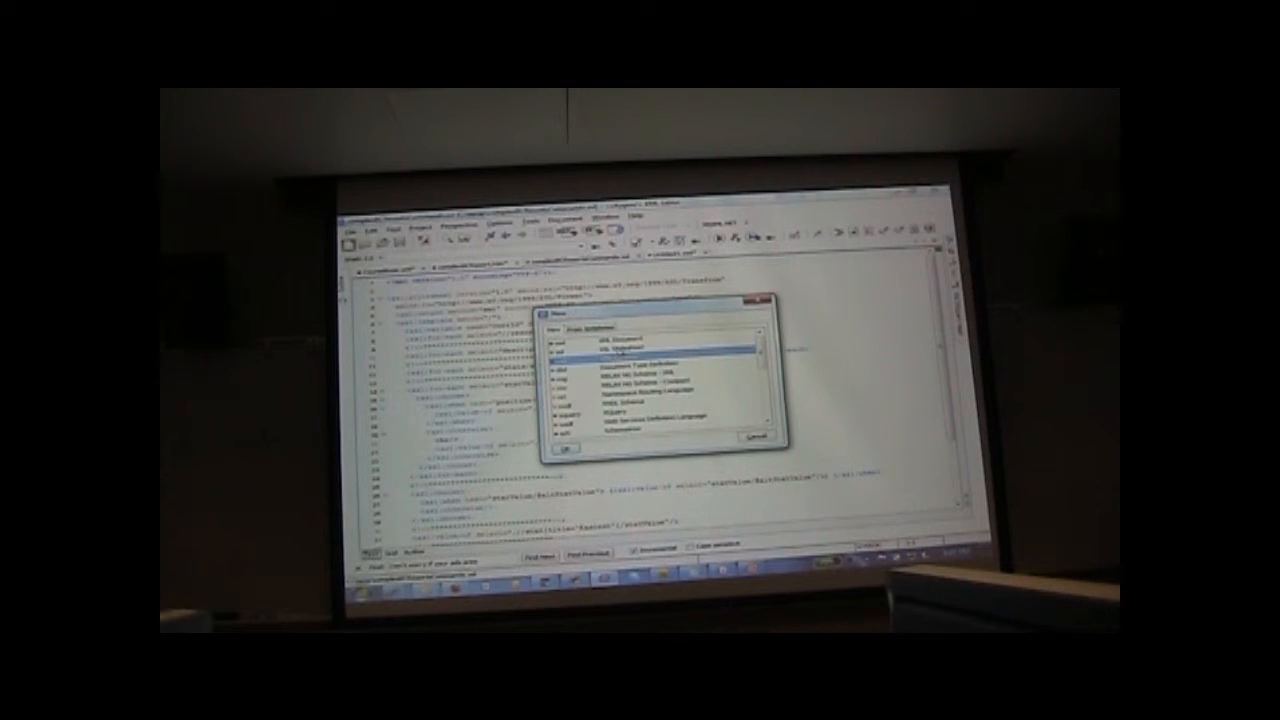
Choose XSL Stylesheet as the new document type.
click(550, 449)
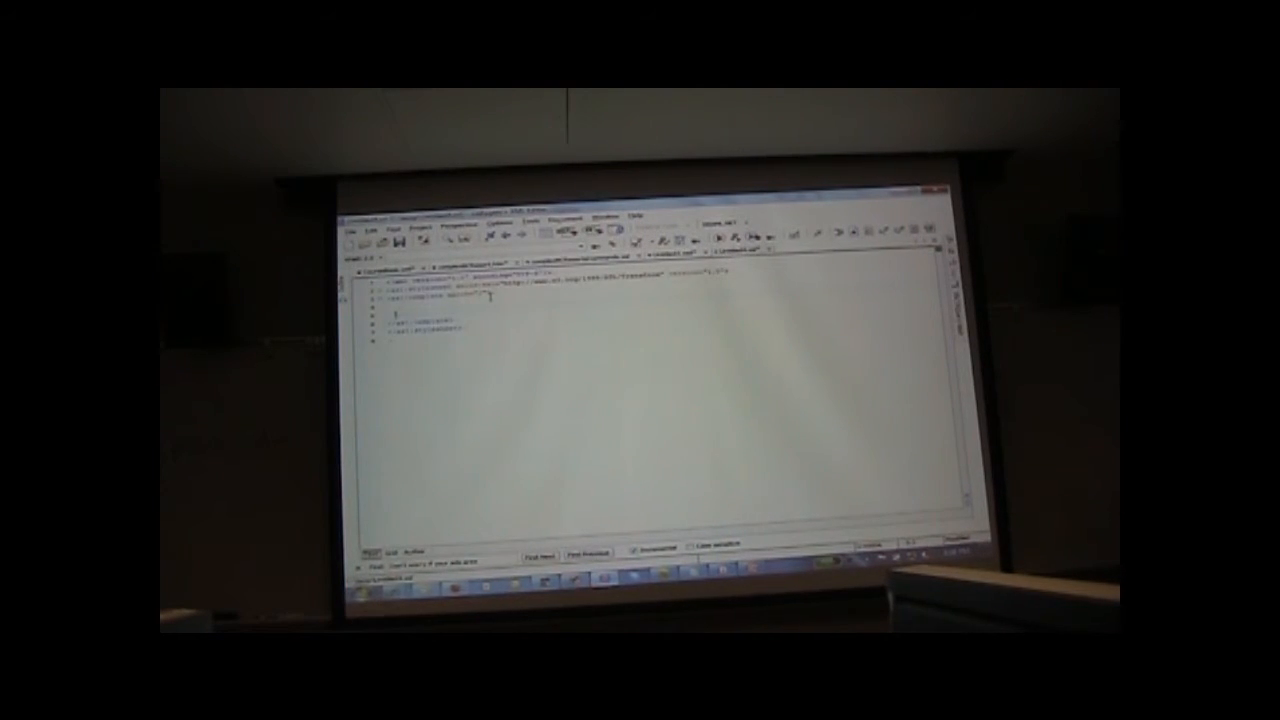
scroll(down, 3)
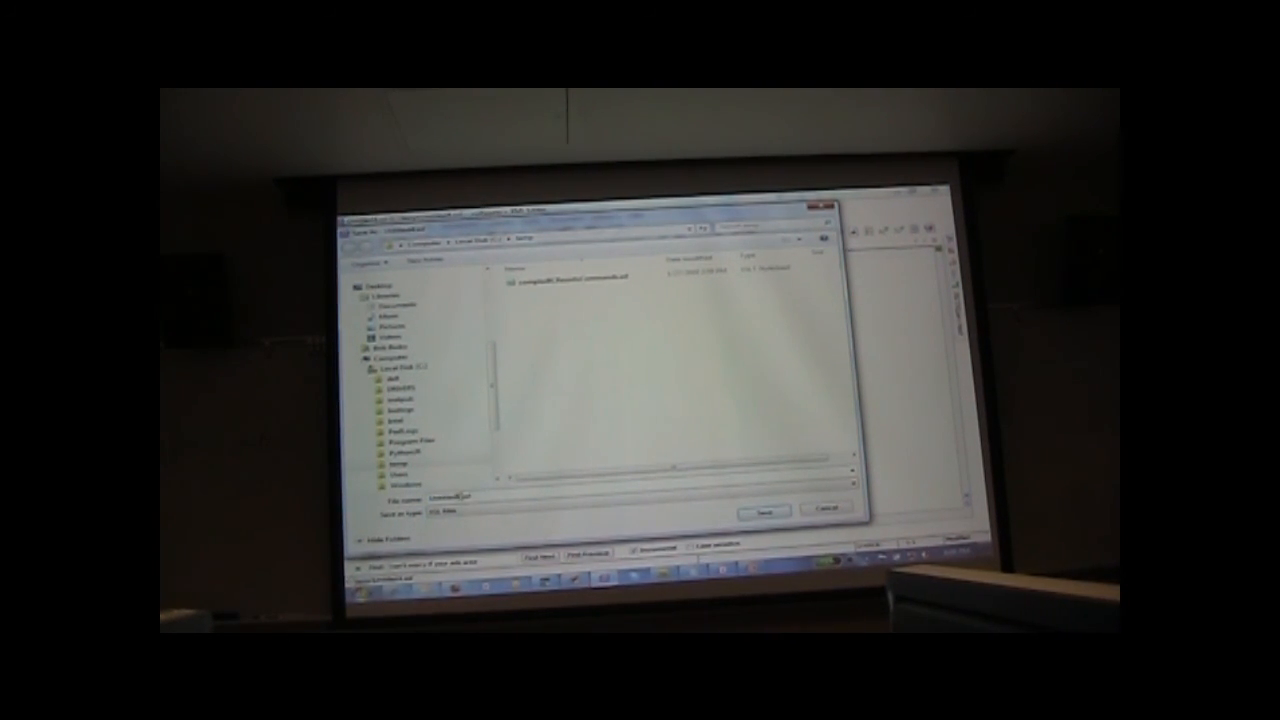
Replace the file name with a new .xsl name and save the stylesheet.
triple_click(460, 498)
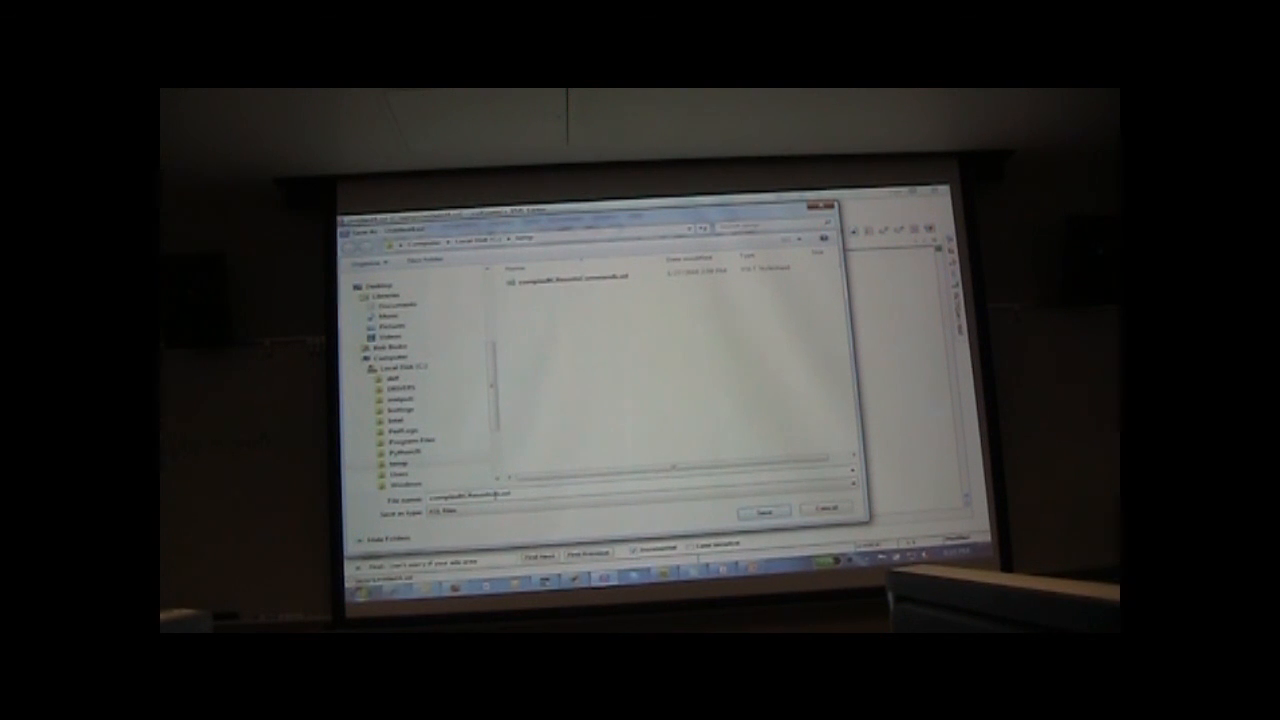
click(766, 510)
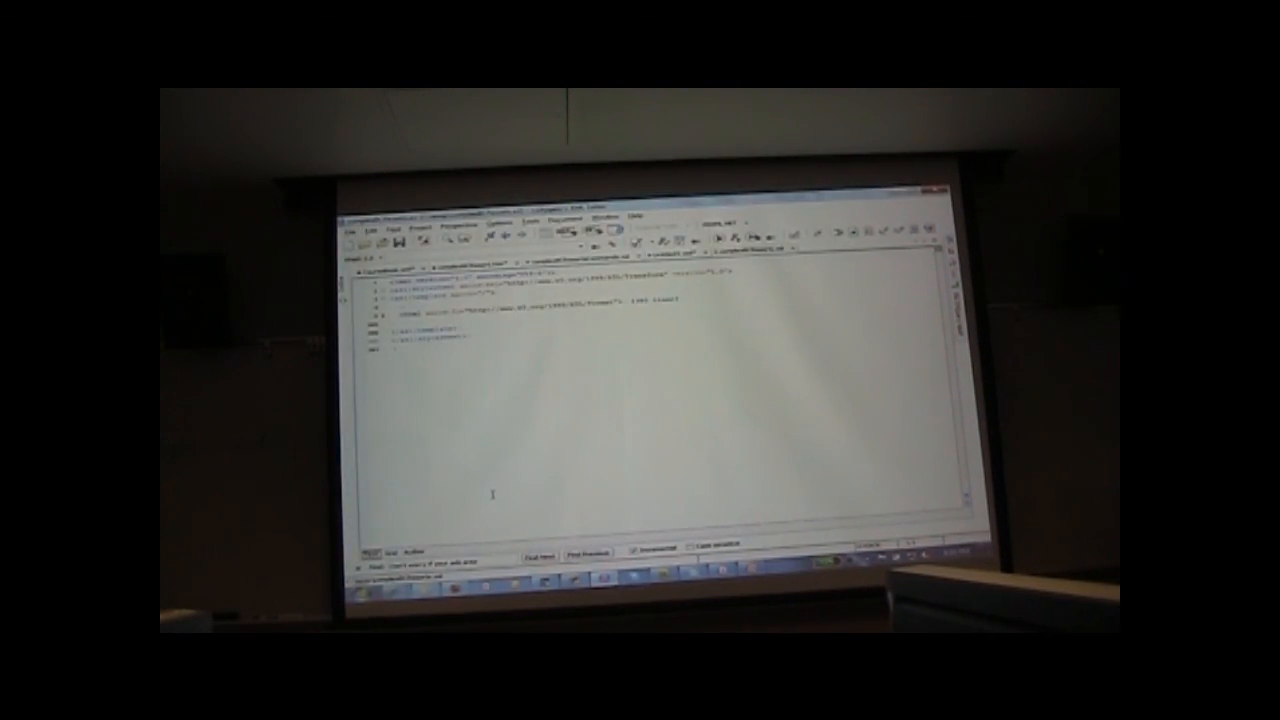